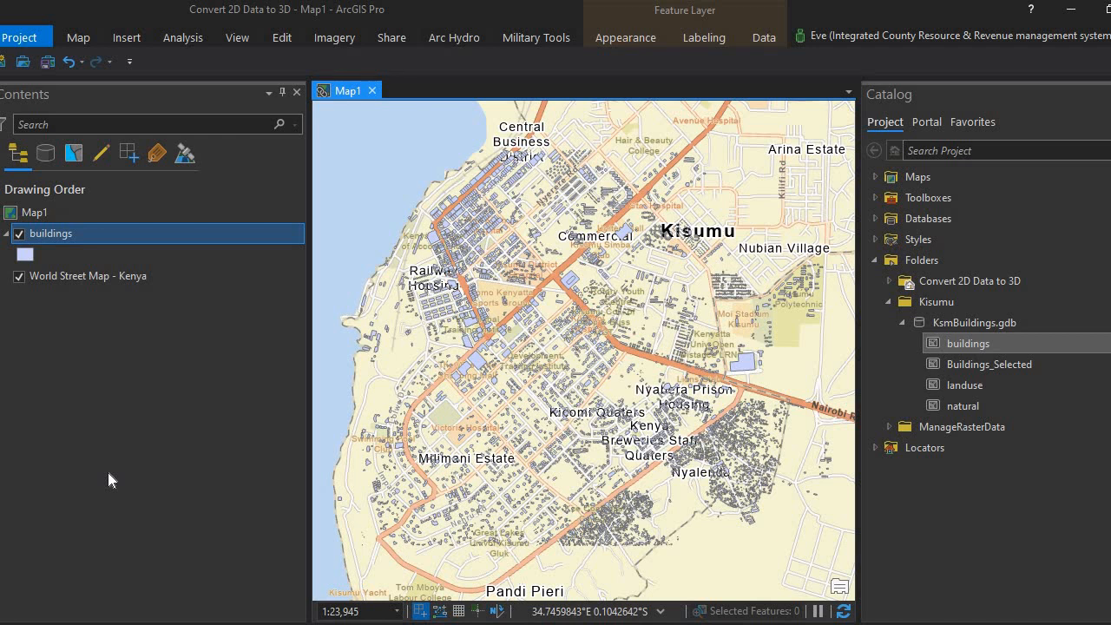
mouse_move(287, 314)
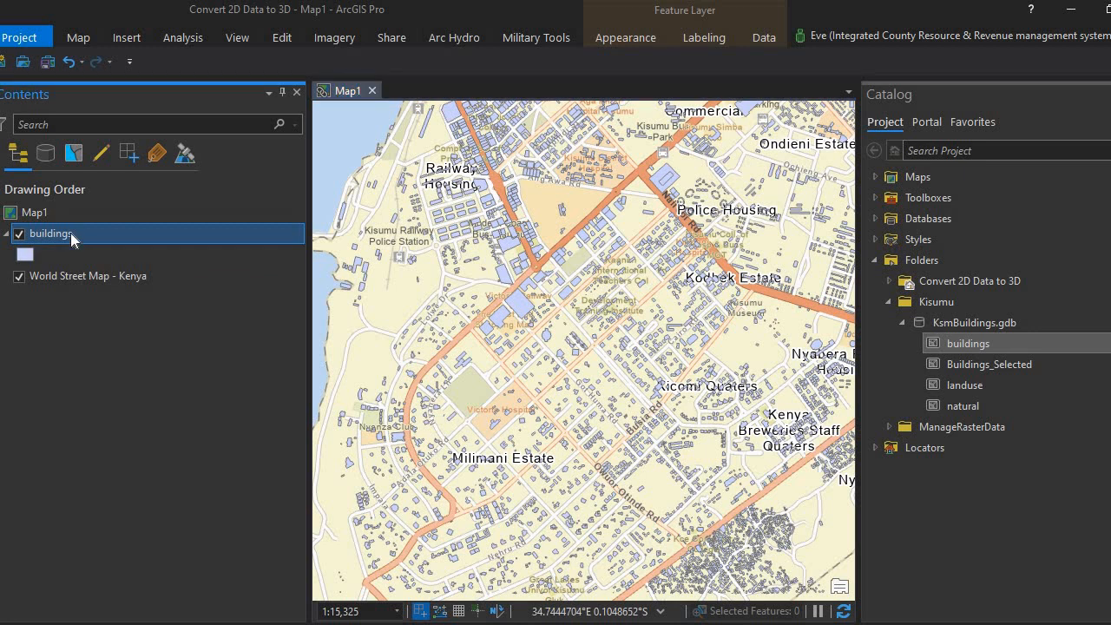
right_click(50, 233)
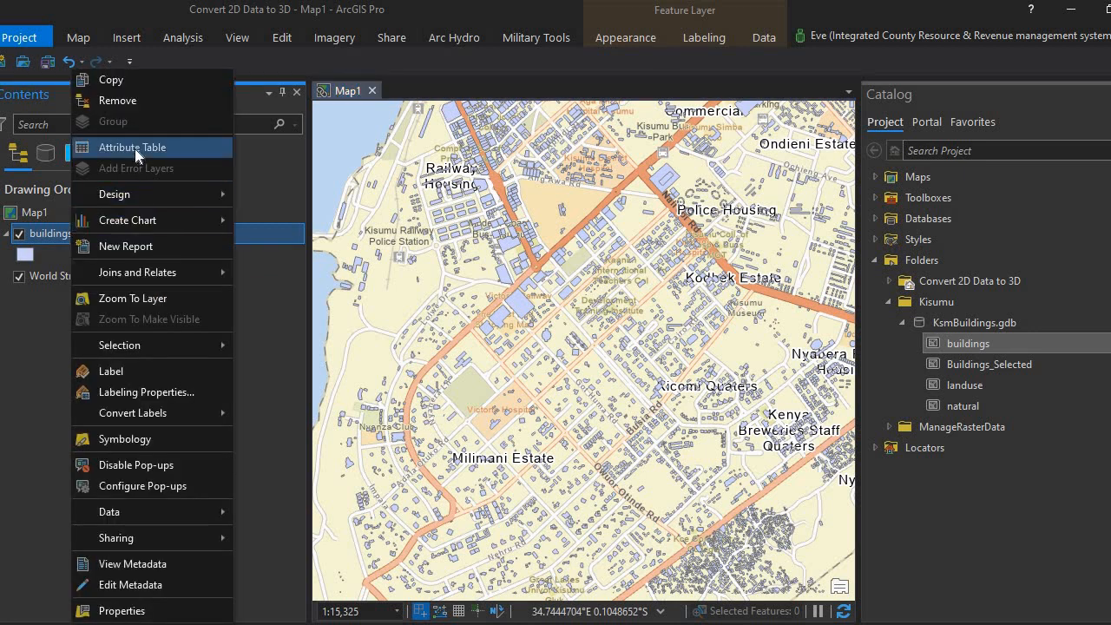
click(132, 147)
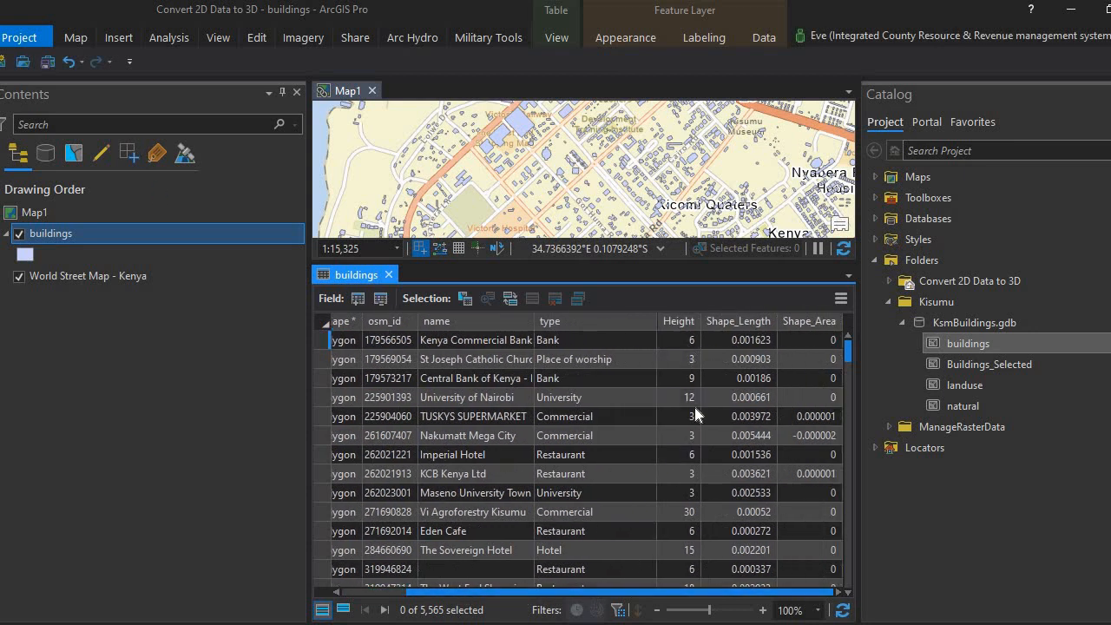
mouse_move(698, 334)
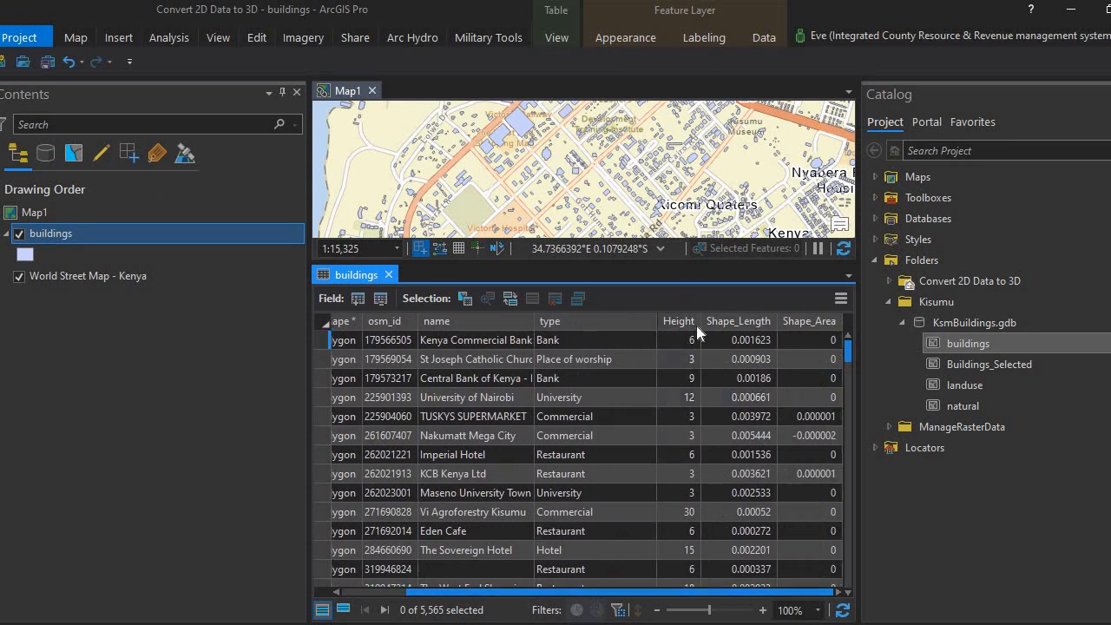
mouse_move(616, 373)
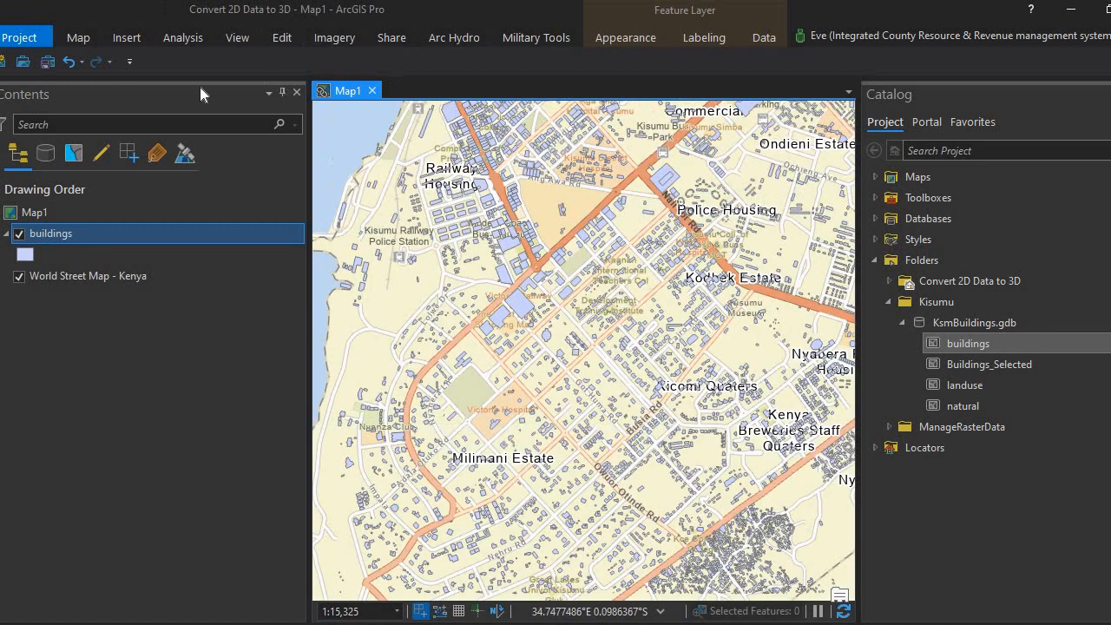
Step: Insert a new local scene of Kisumu, Scene6, from the New Map dropdown
click(78, 37)
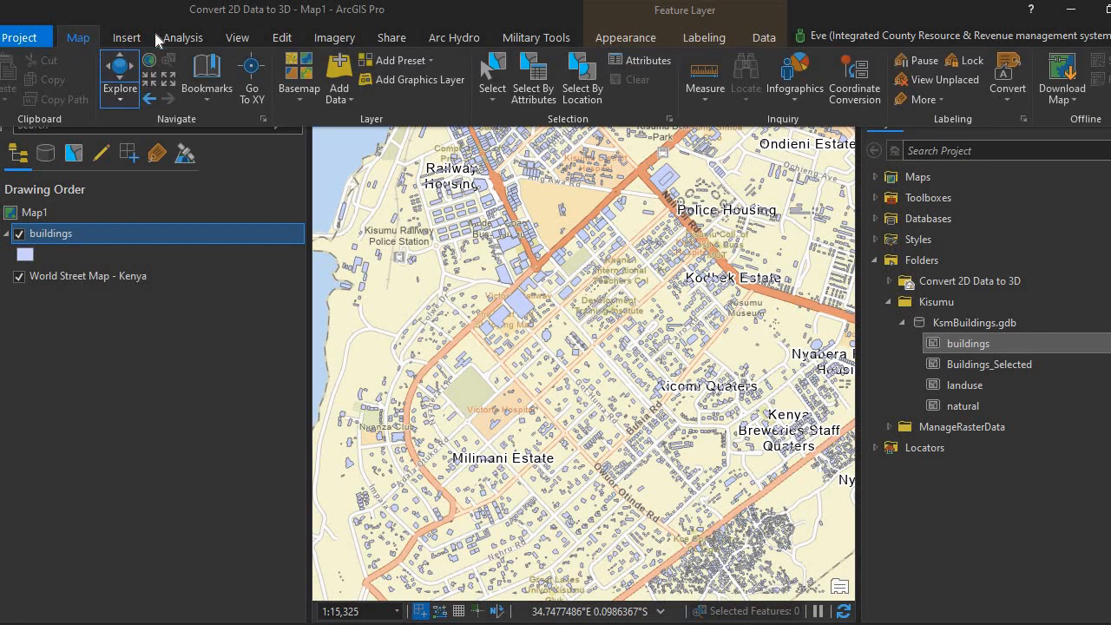
click(126, 37)
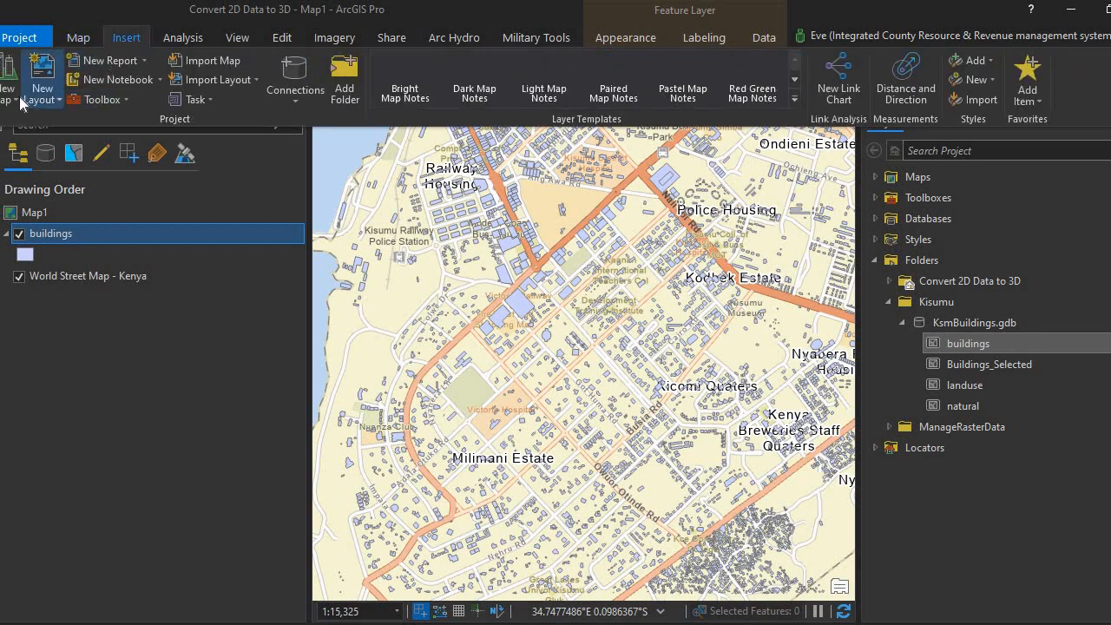
click(41, 78)
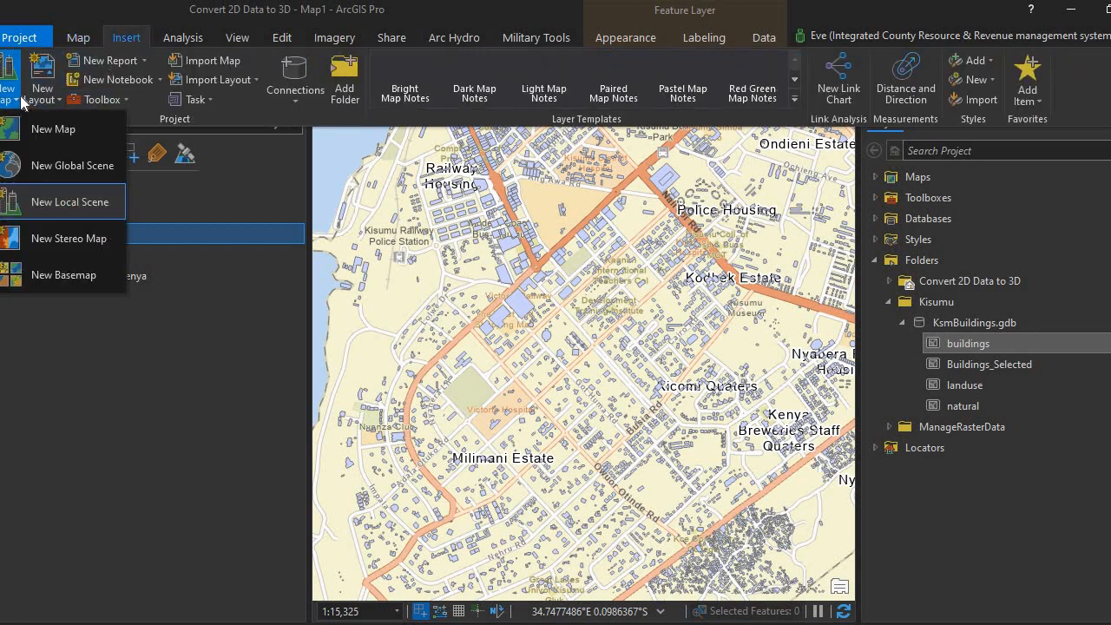
mouse_move(64, 275)
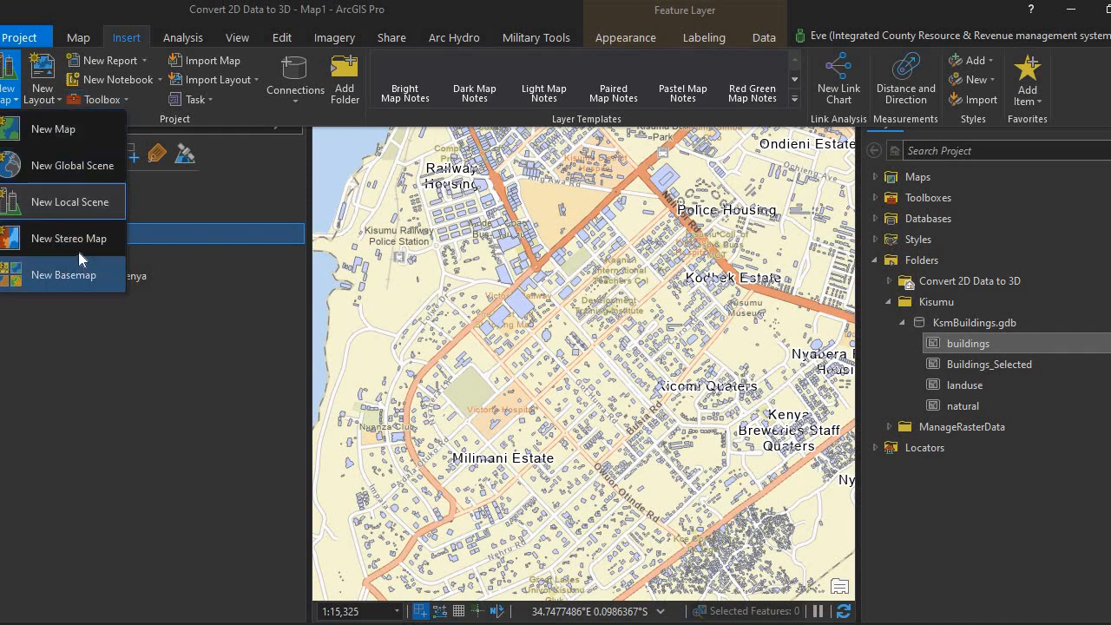
mouse_move(69, 201)
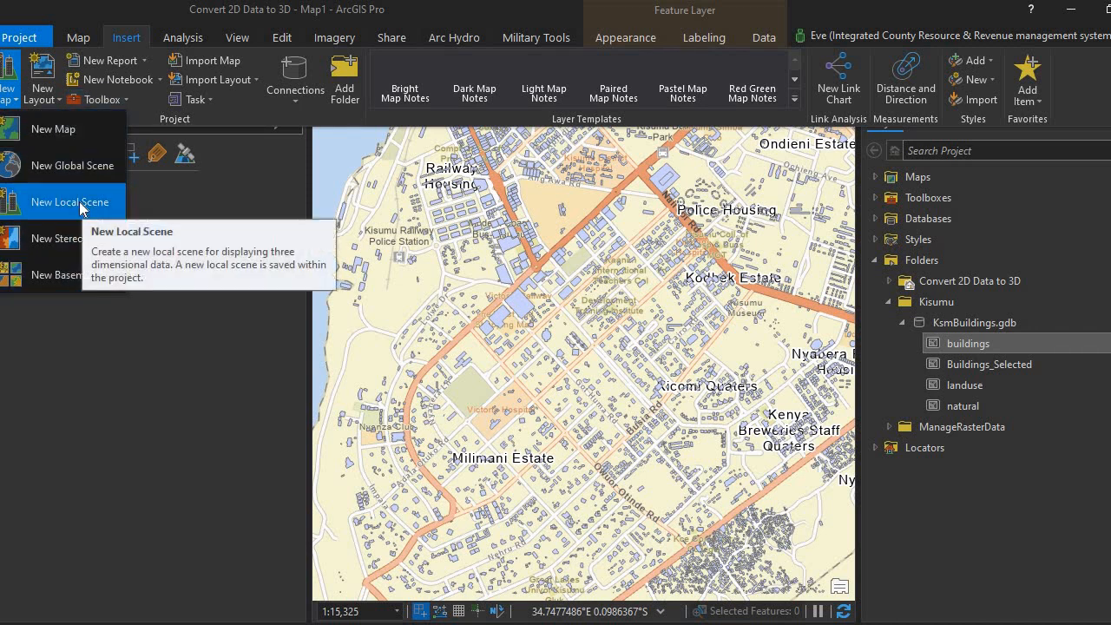
click(69, 202)
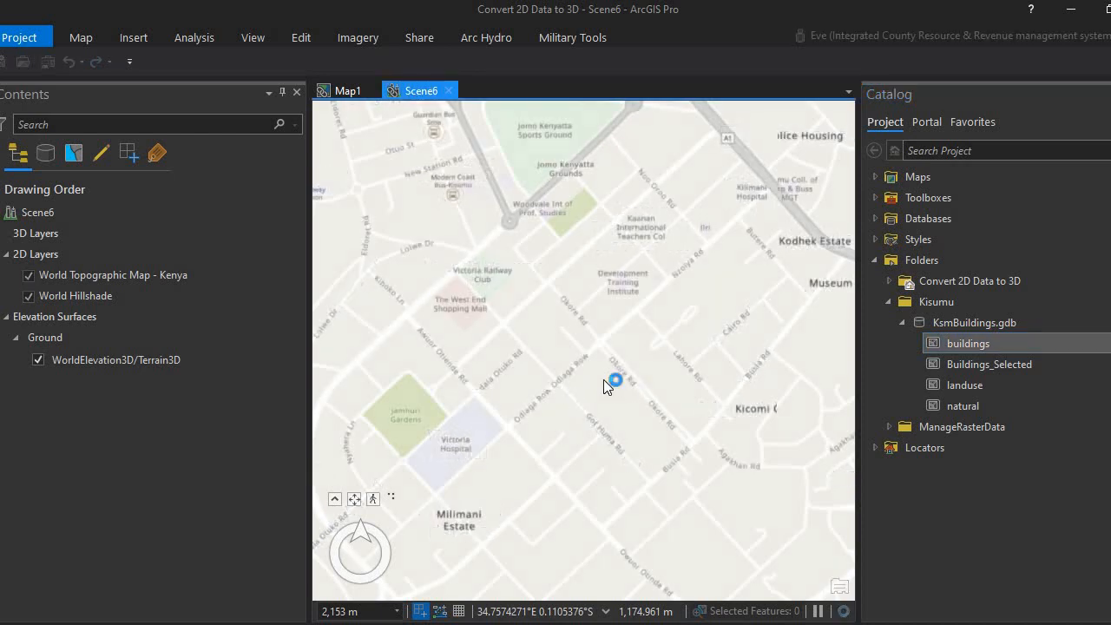
Step: Add the buildings feature class from Catalog to Scene6, zoom out, and select the layer
double_click(967, 343)
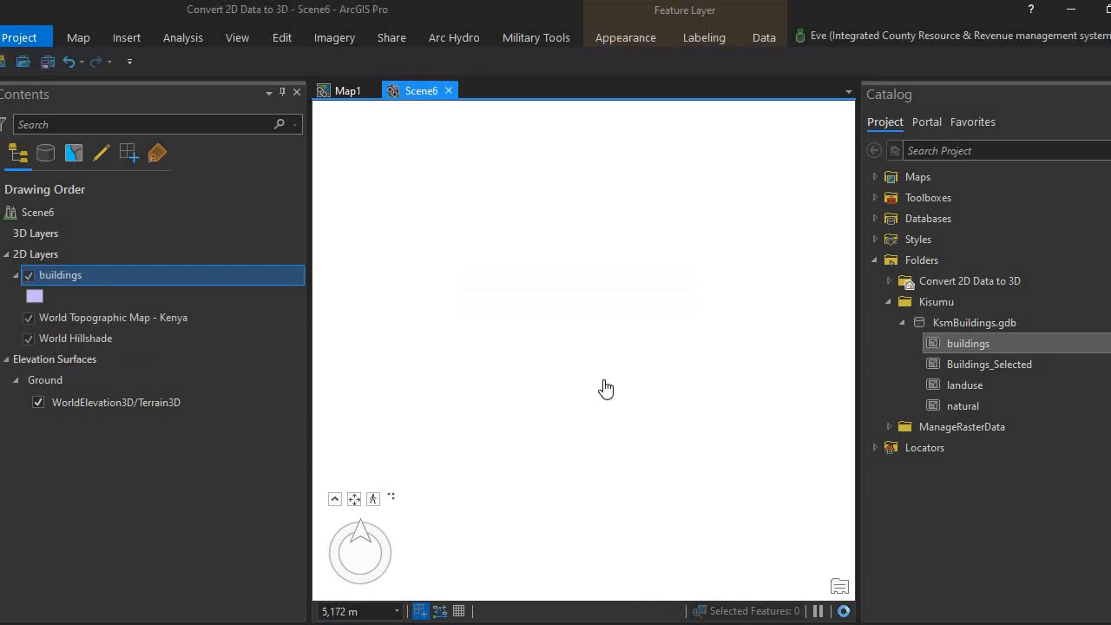
scroll(down, 3)
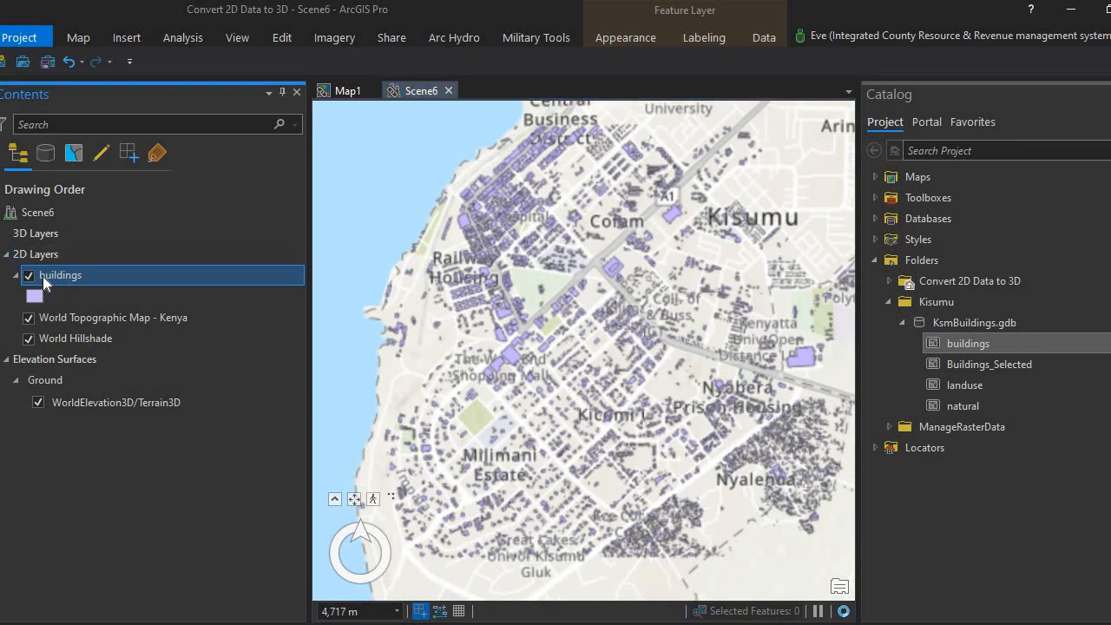
click(35, 232)
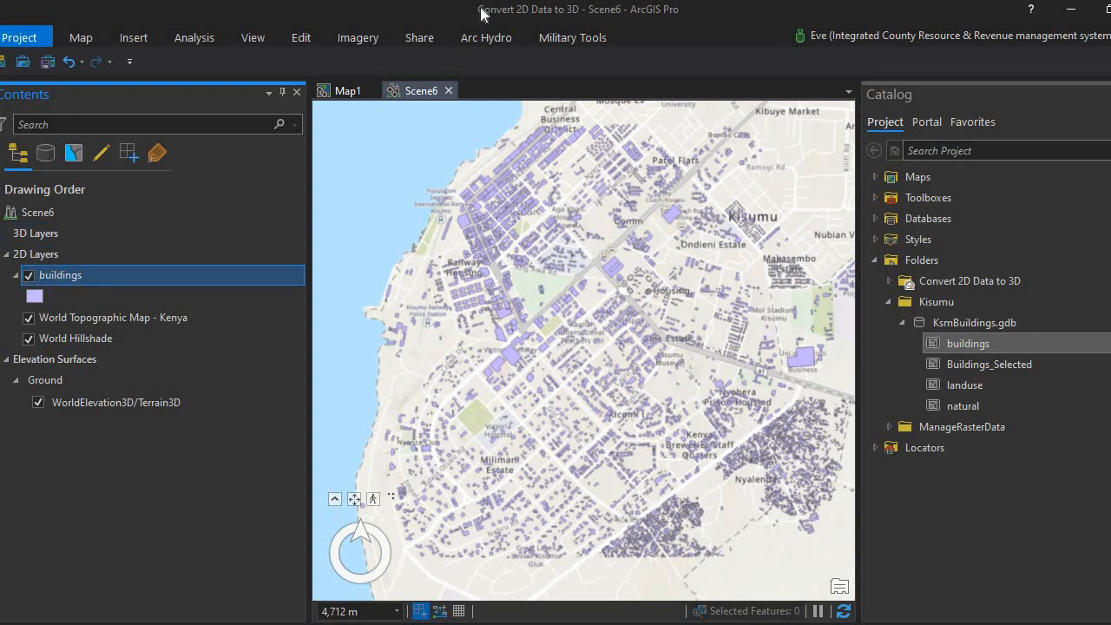
Step: Extrude the buildings layer by its Height field with the unit set to meters
click(624, 37)
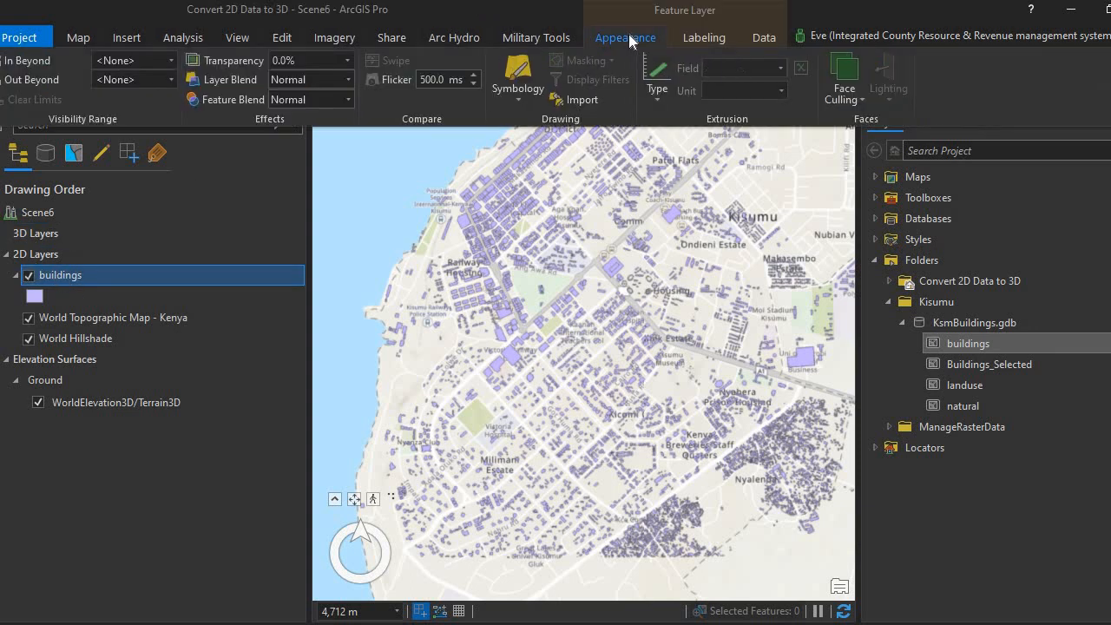
click(657, 78)
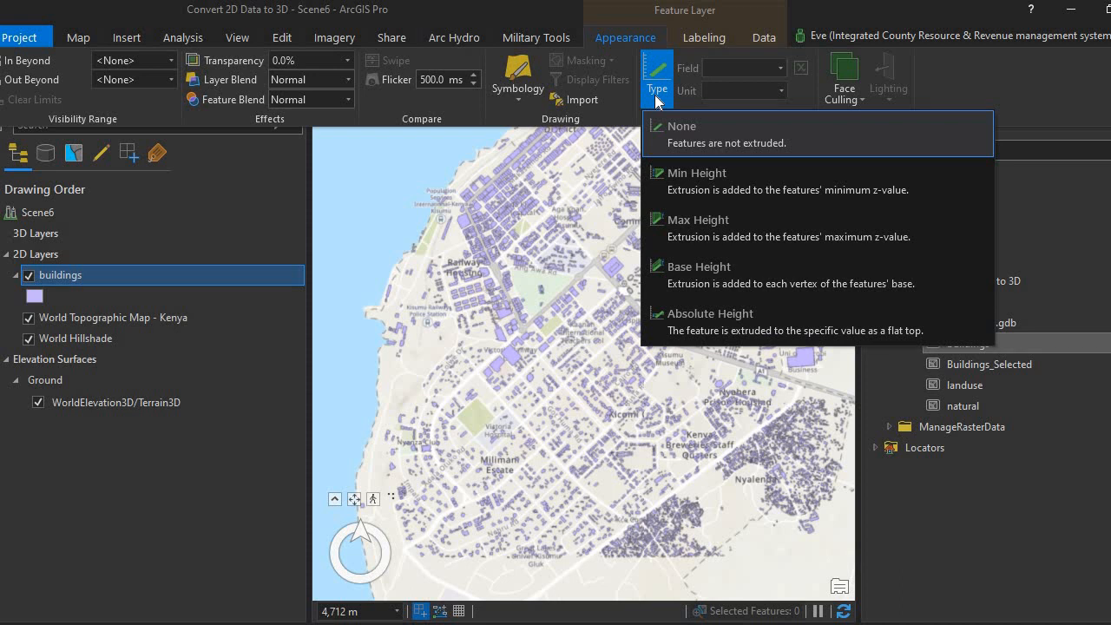
mouse_move(706, 227)
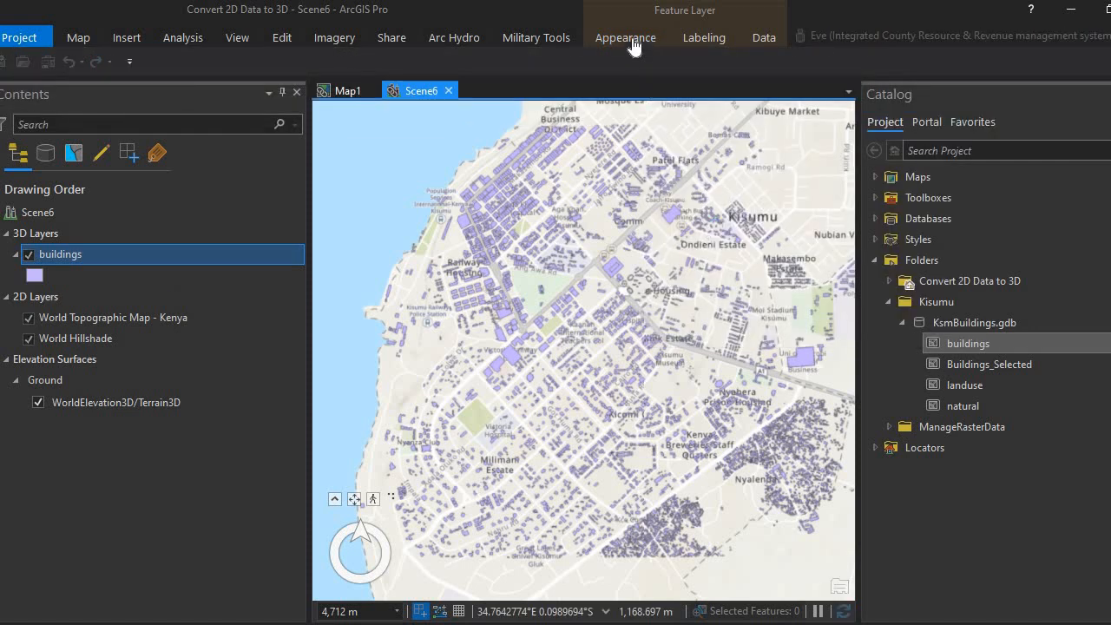
click(624, 37)
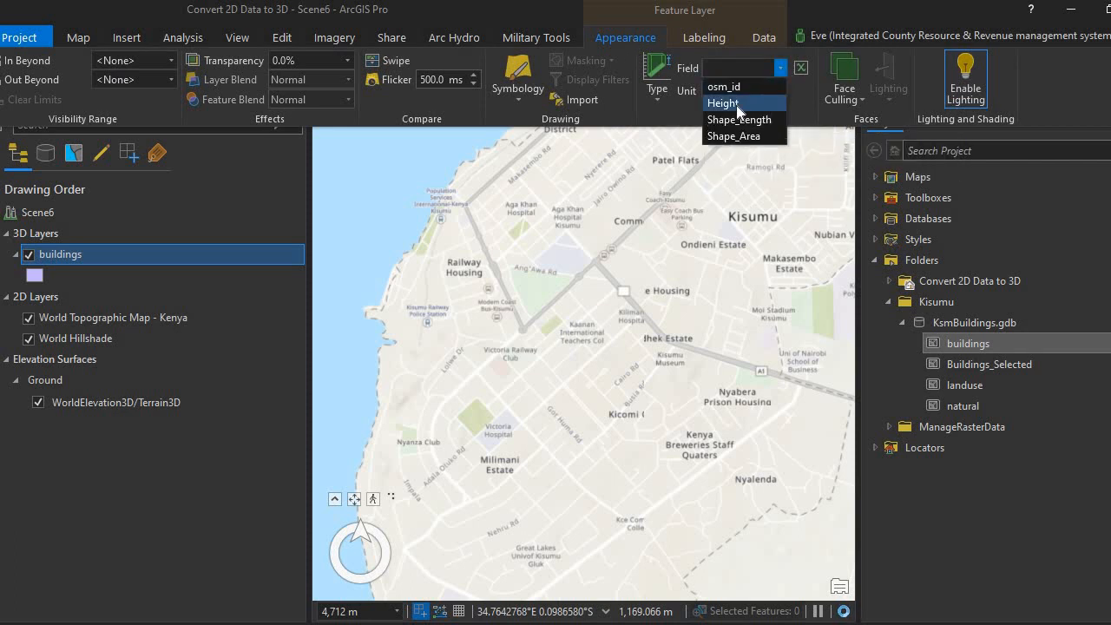
mouse_move(744, 103)
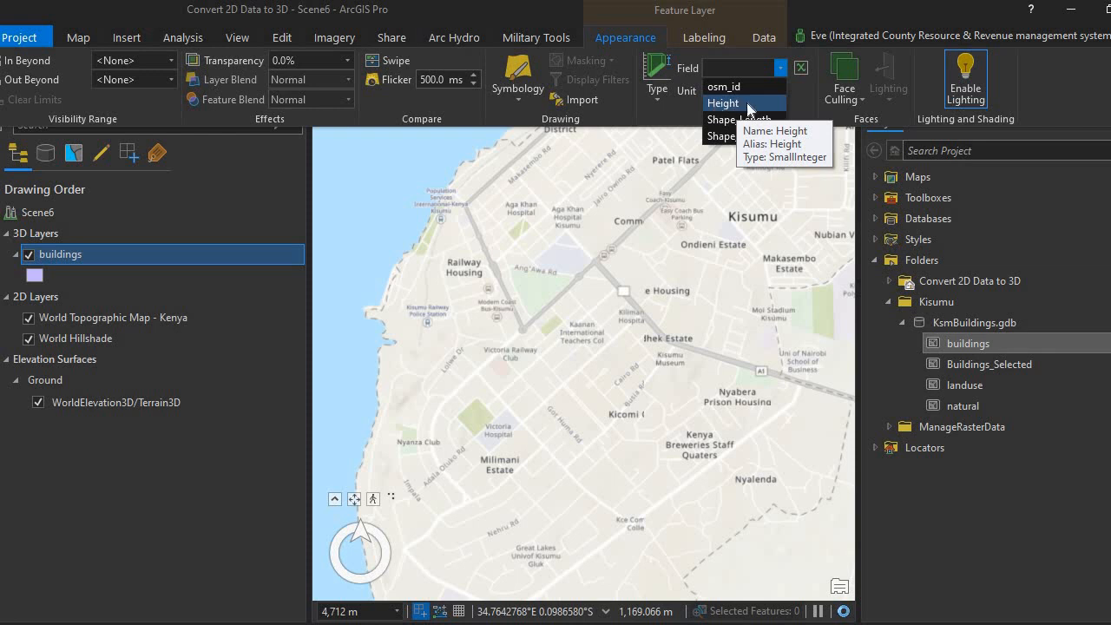
click(723, 102)
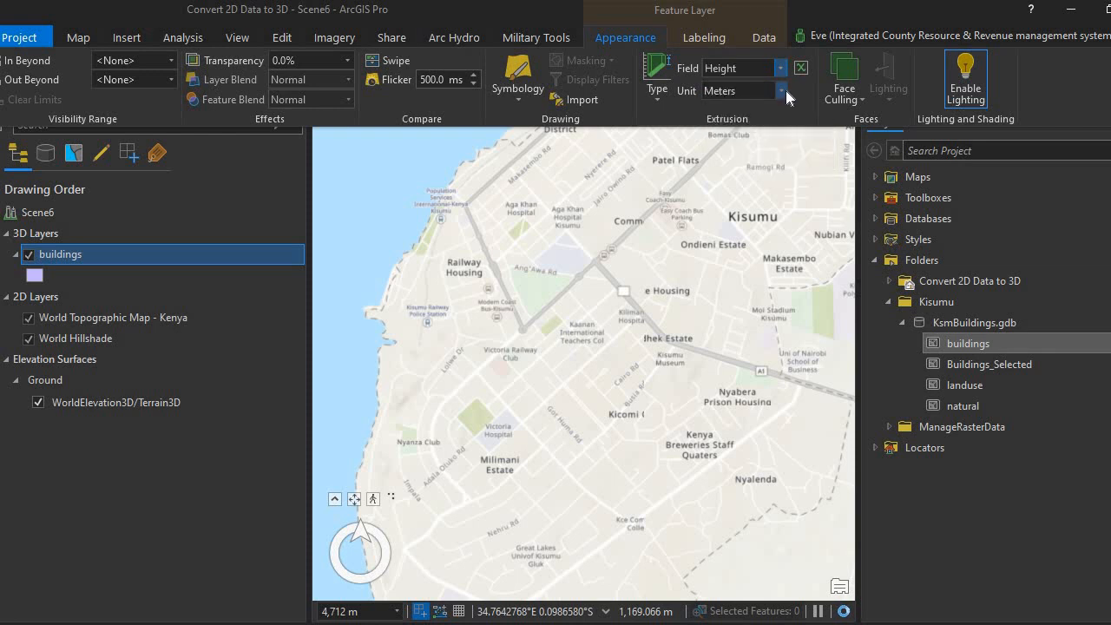
mouse_move(785, 90)
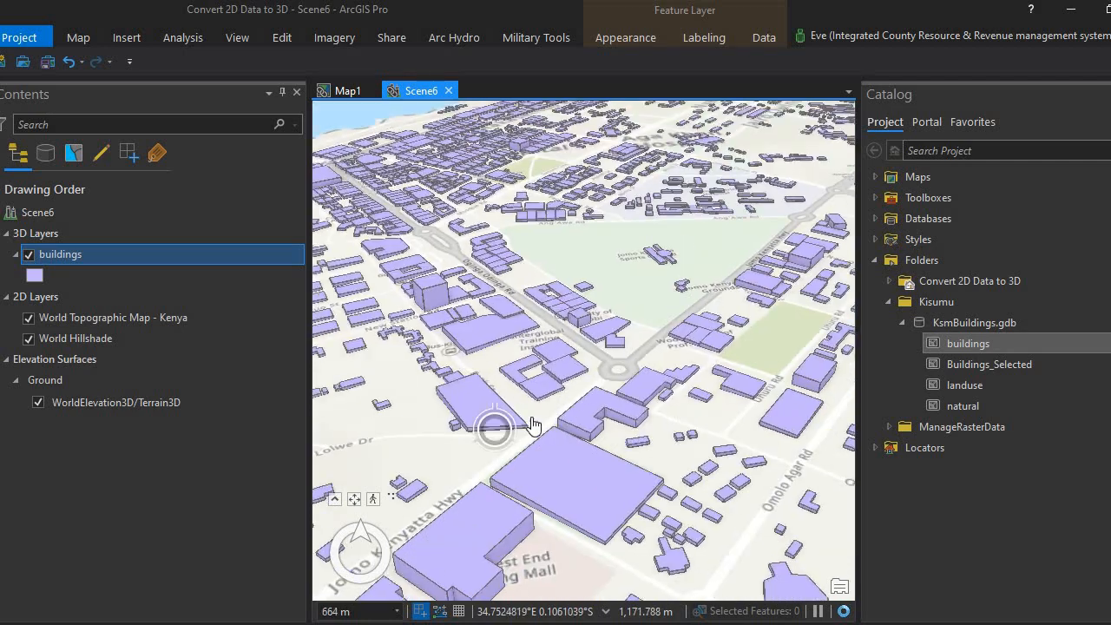
Step: Zoom in on the extruded buildings around the shopping mall in Scene6
scroll(up, 3)
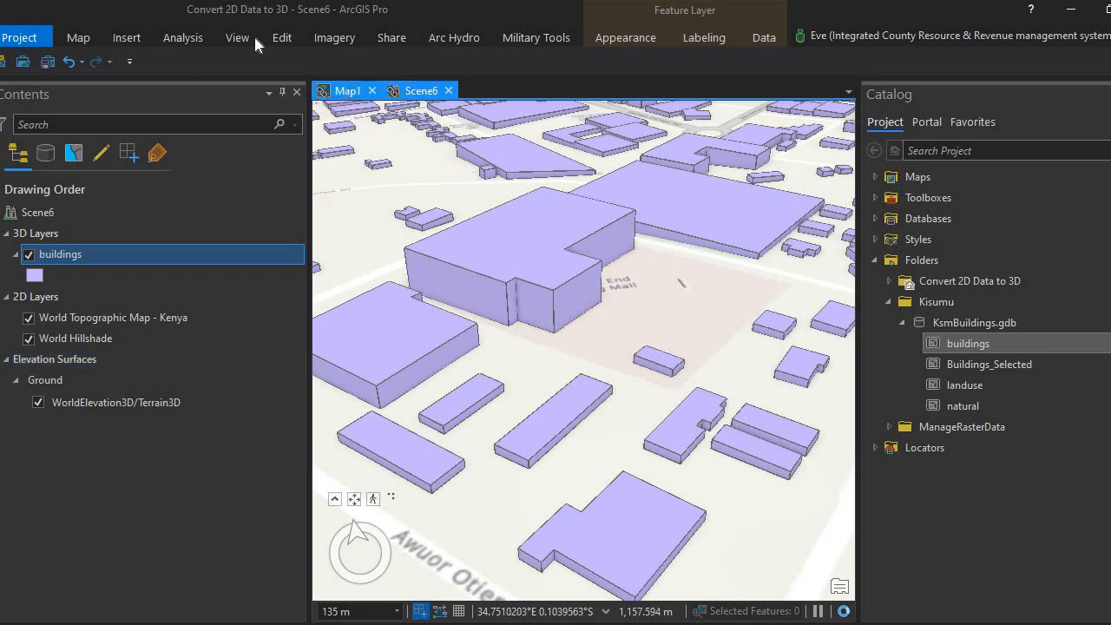
Step: Switch to the Map1 tab and open the Link Views options
click(347, 90)
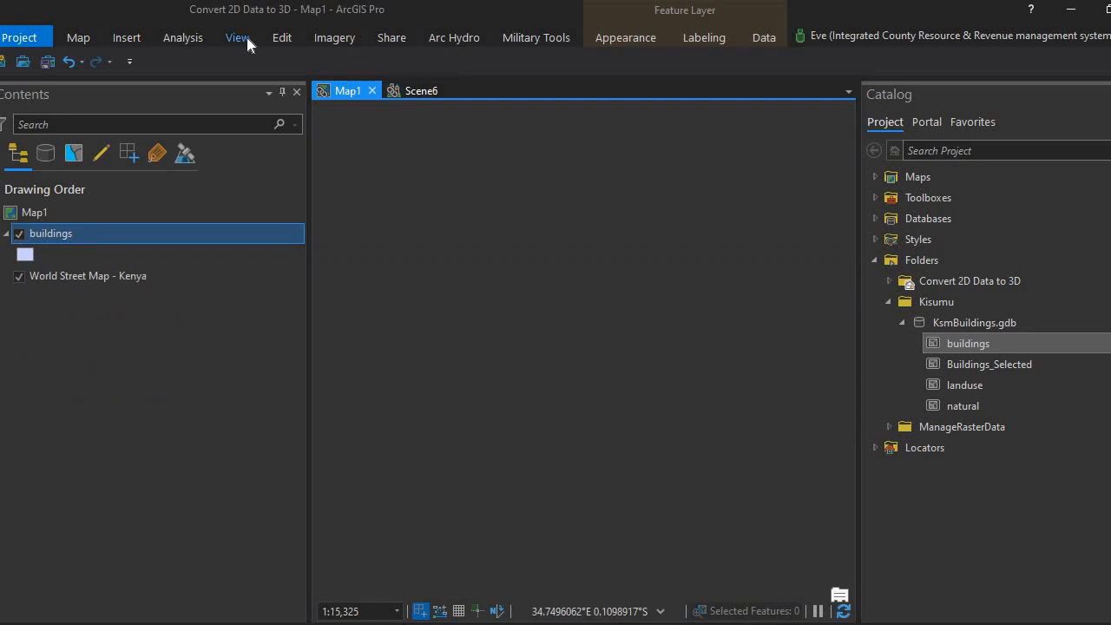
click(237, 37)
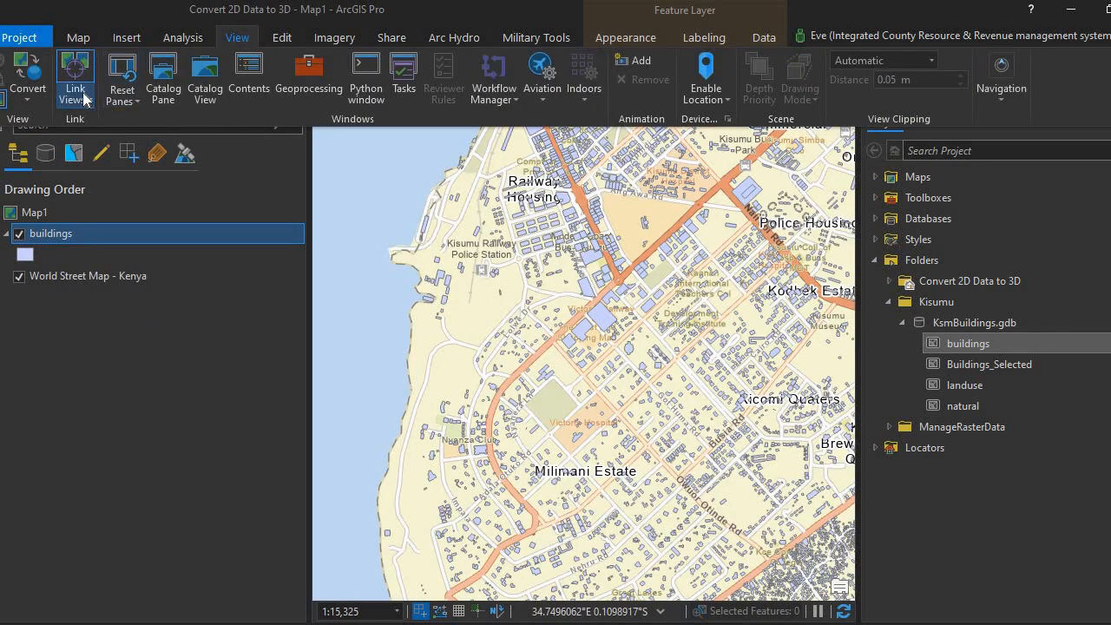
click(74, 78)
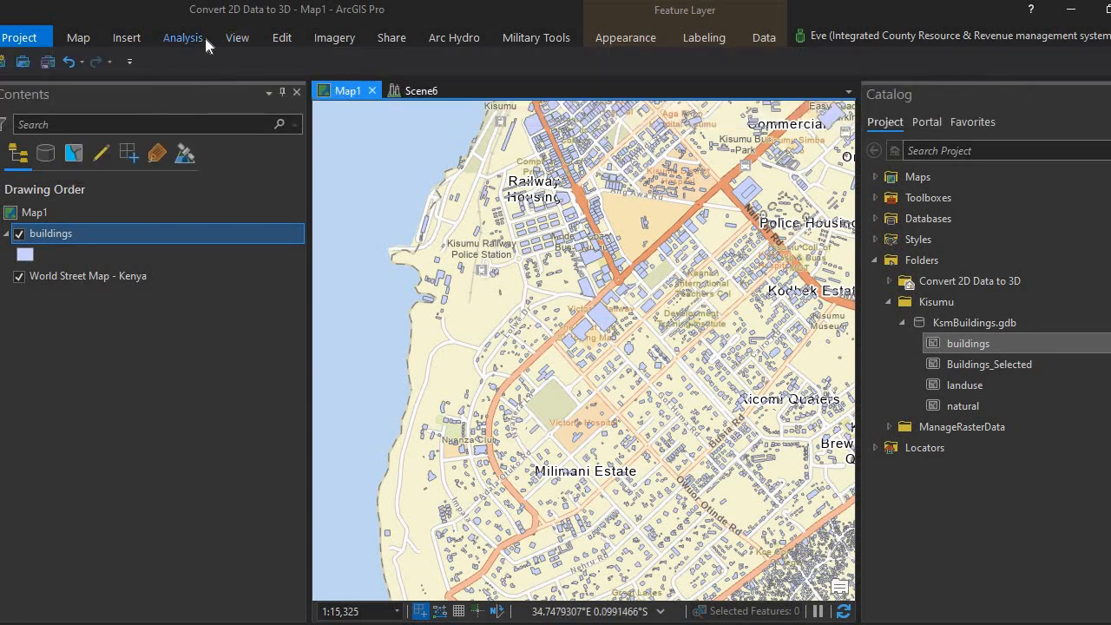
click(237, 37)
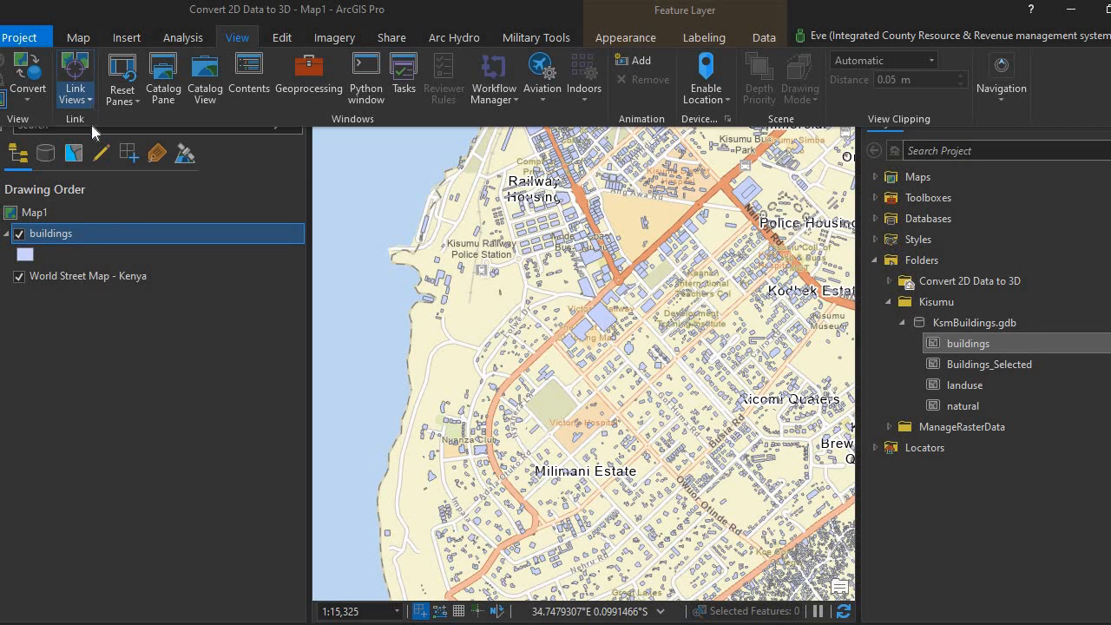
mouse_move(196, 159)
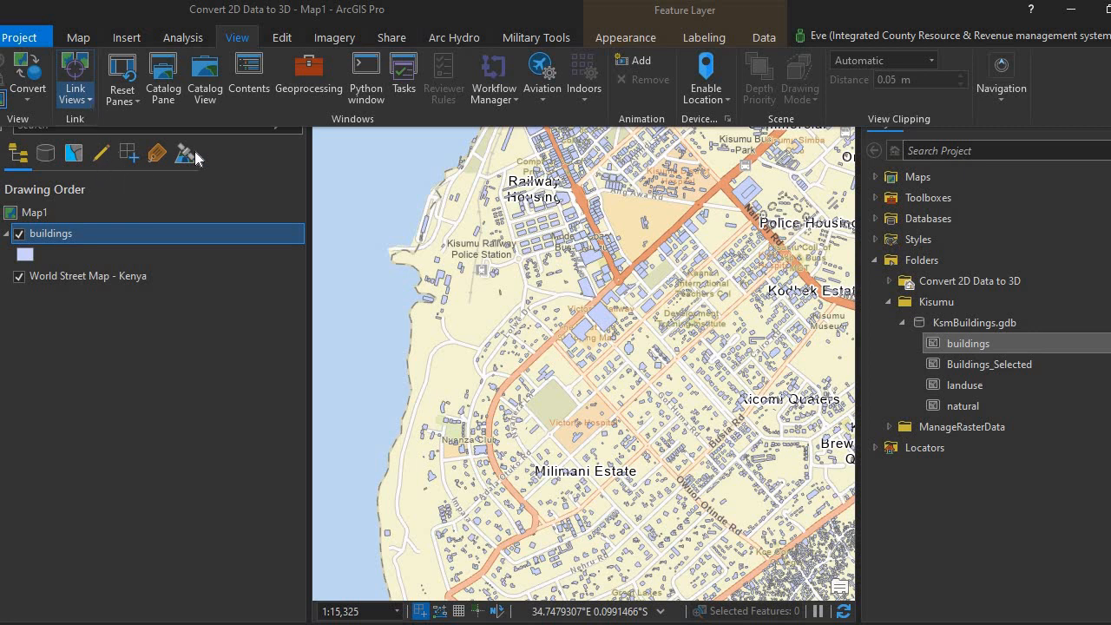
click(75, 77)
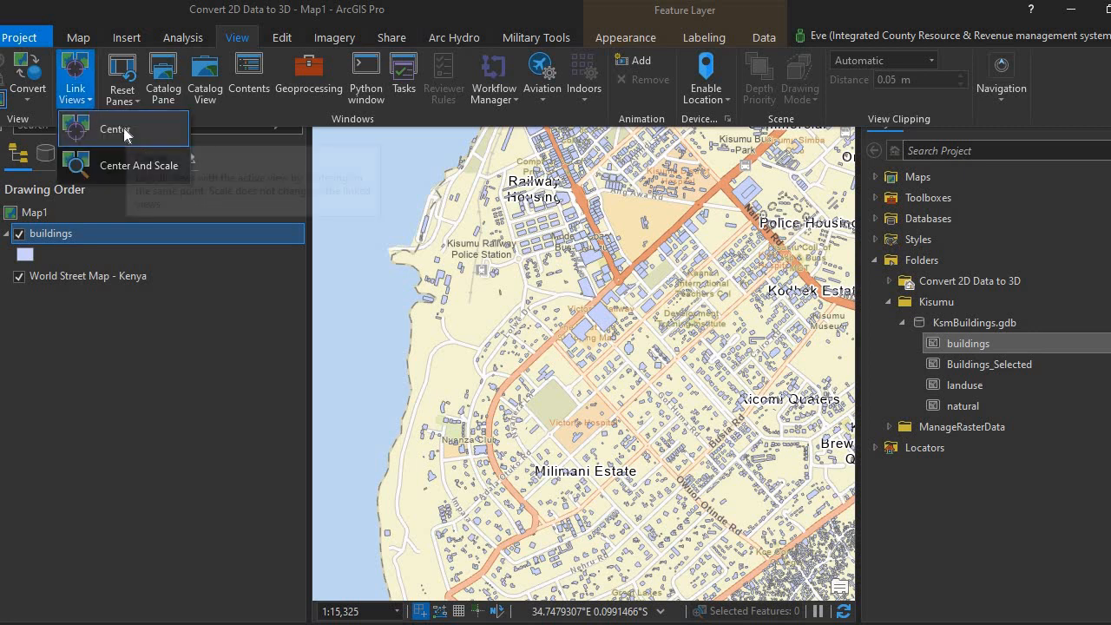
mouse_move(114, 129)
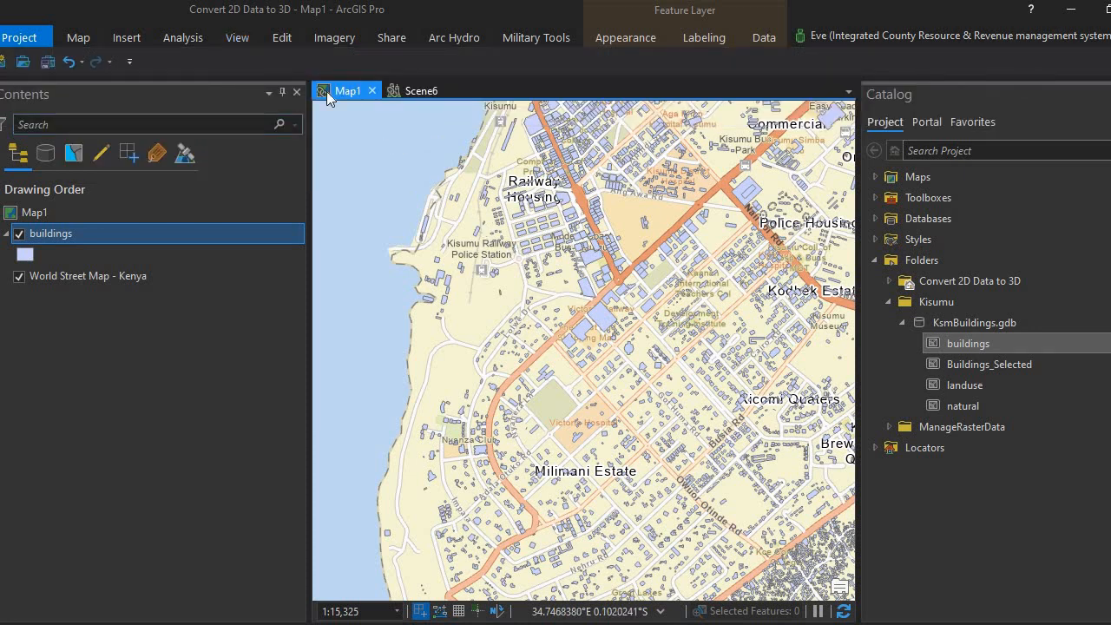
mouse_move(328, 90)
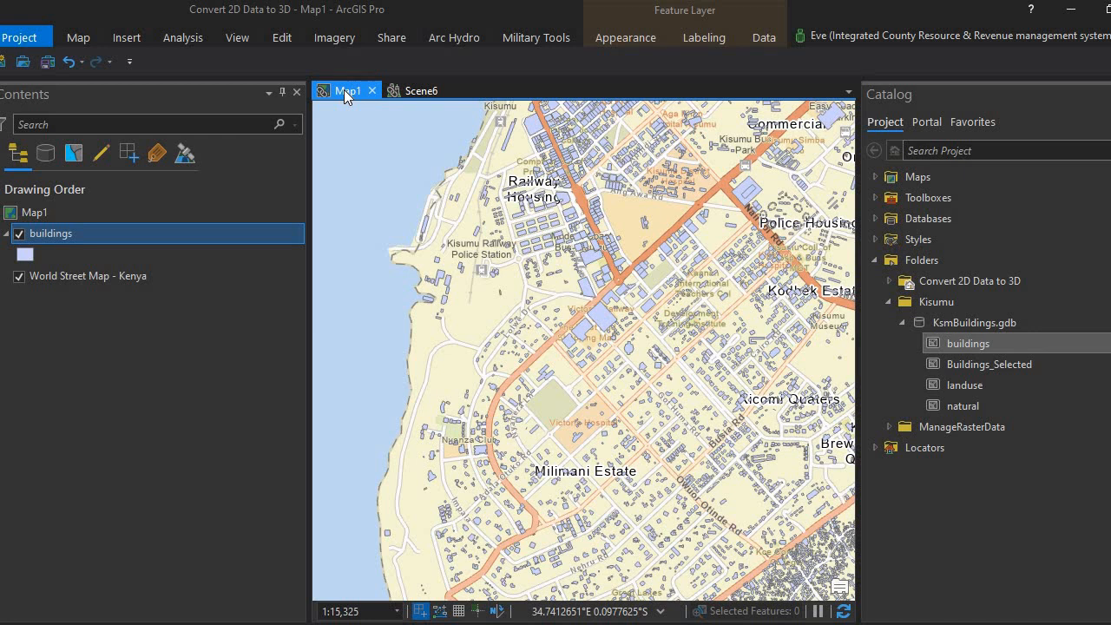
Step: Put Map1 in a new vertical tab group beside Scene6
right_click(345, 90)
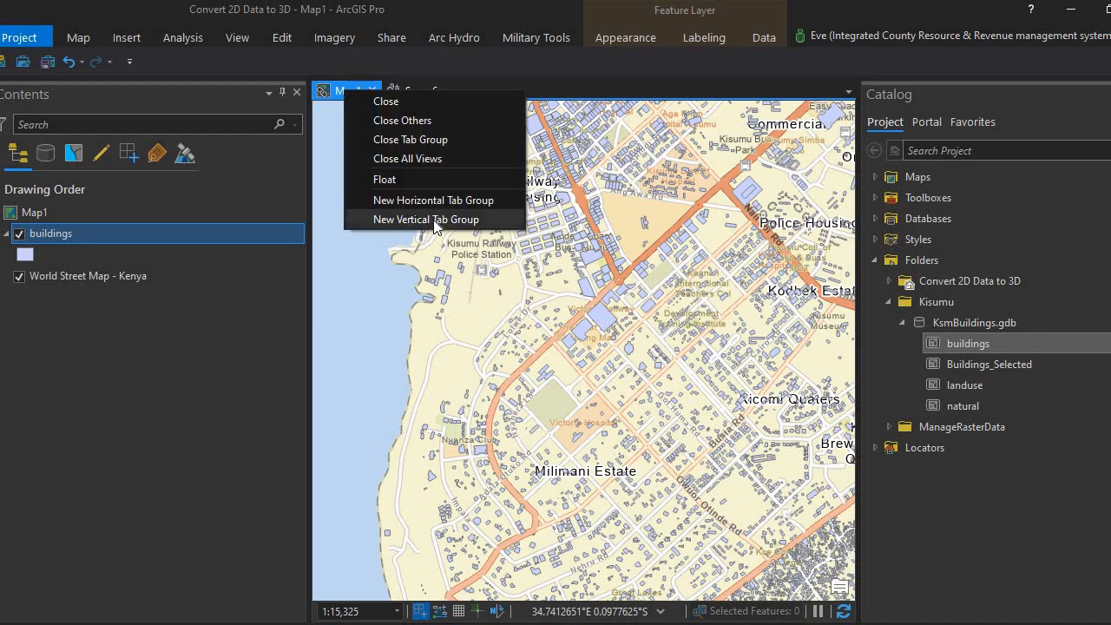
click(425, 219)
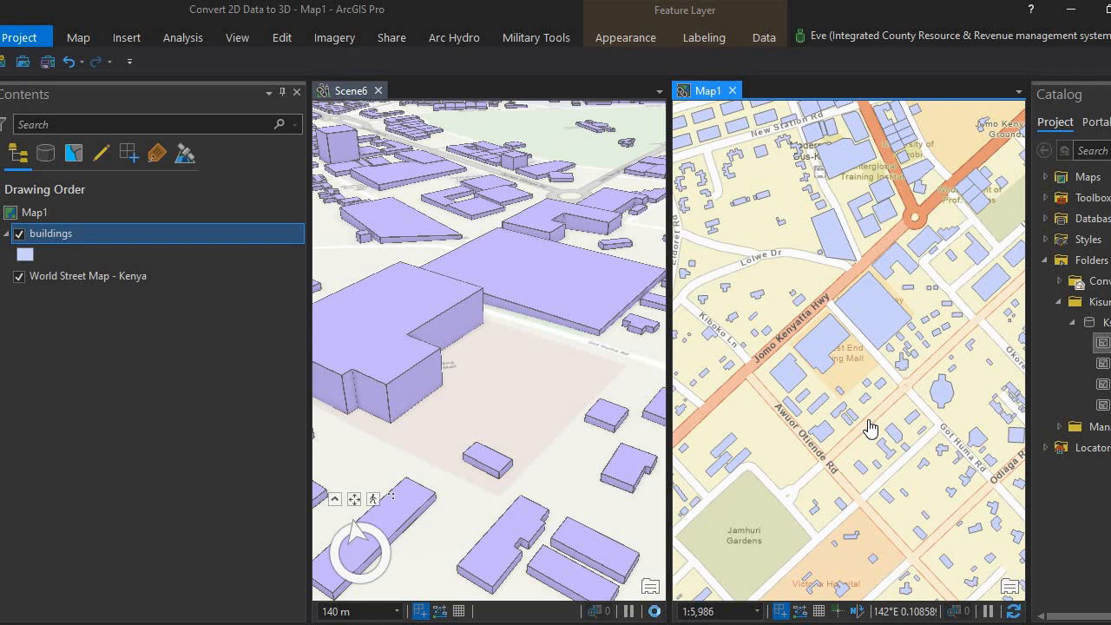
mouse_move(469, 449)
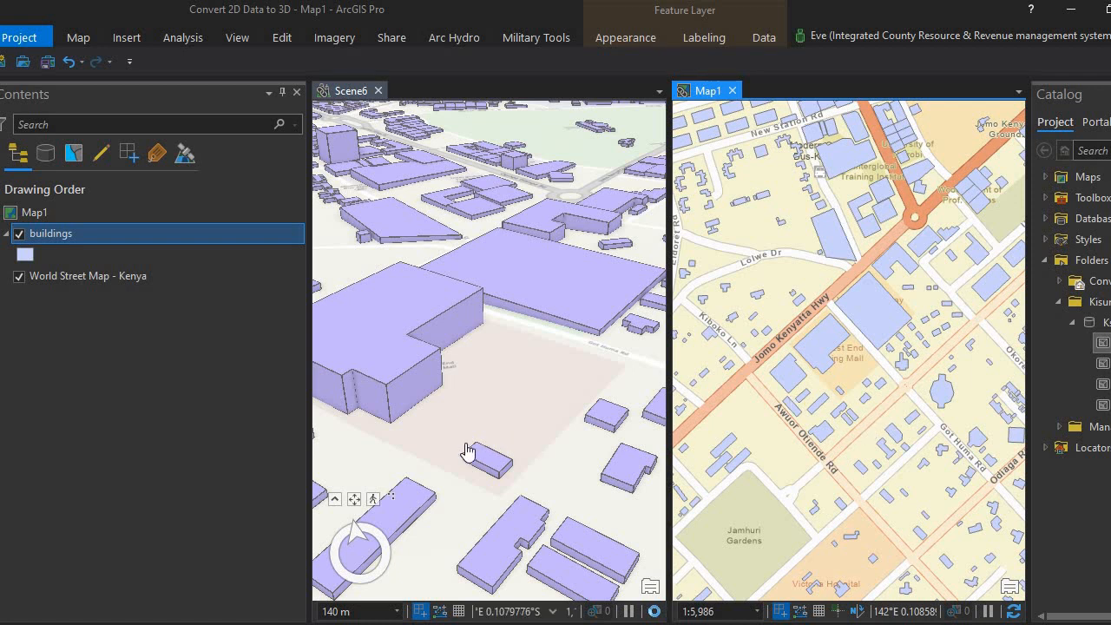
mouse_move(565, 256)
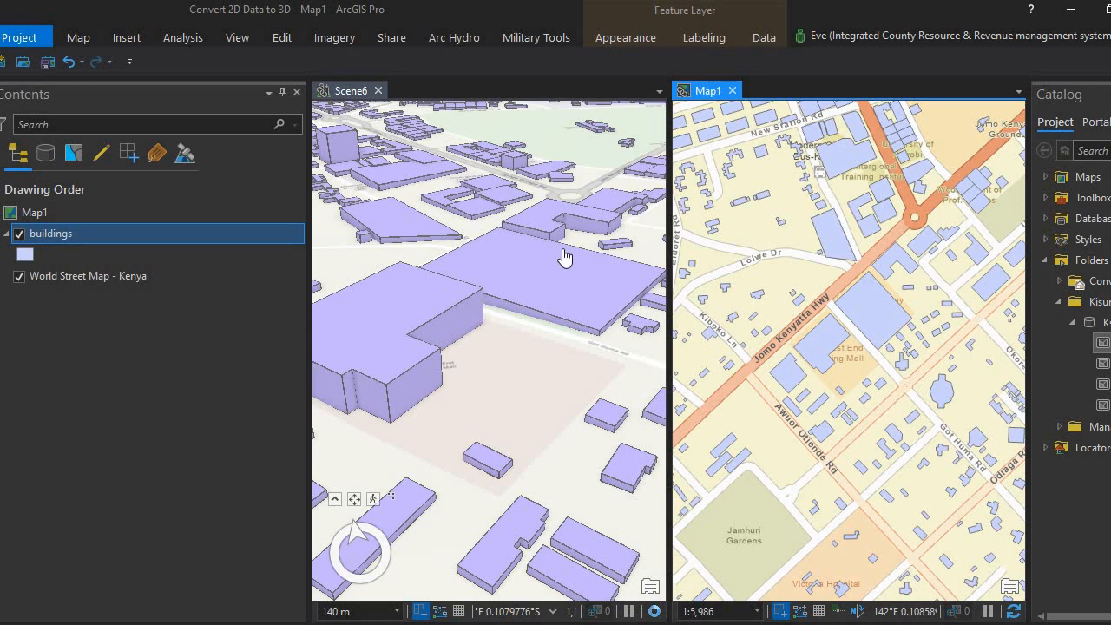
mouse_move(488, 585)
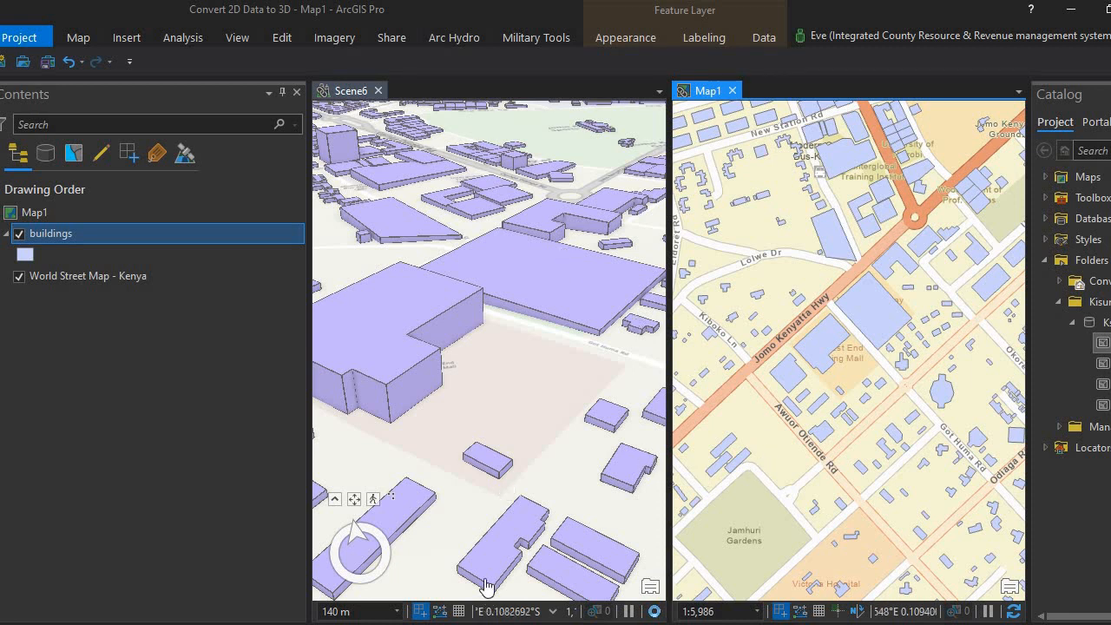
mouse_move(659, 424)
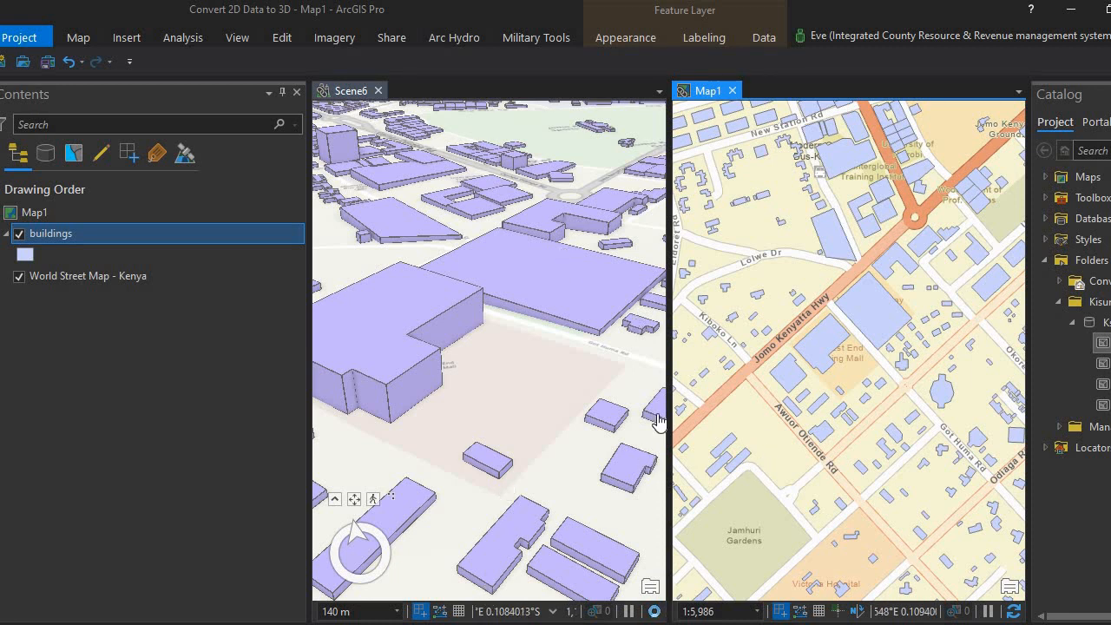
mouse_move(809, 432)
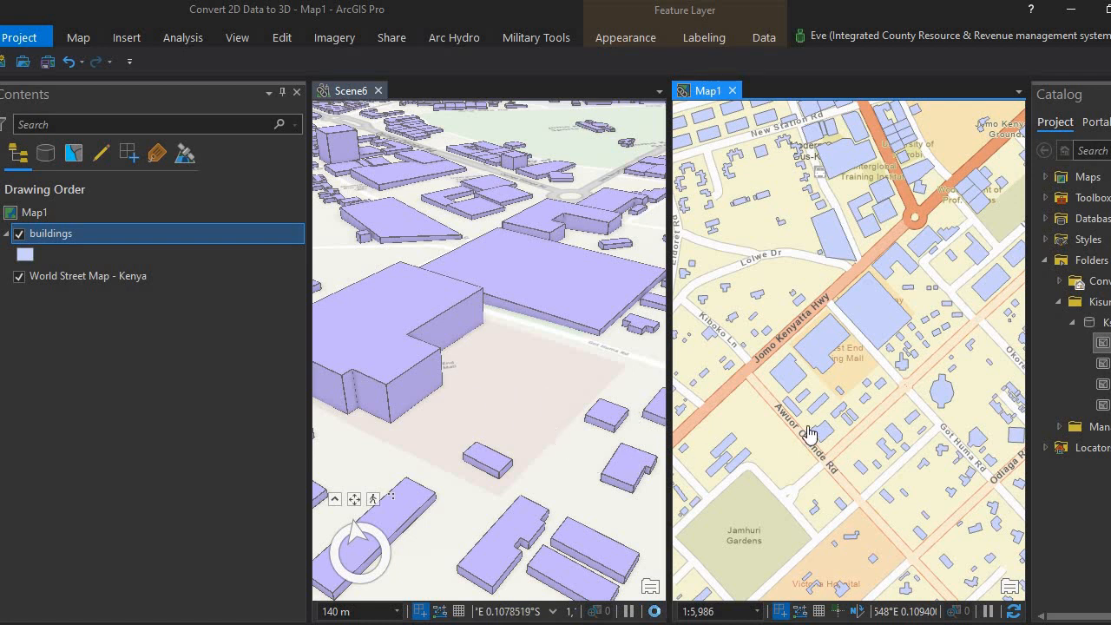
mouse_move(561, 460)
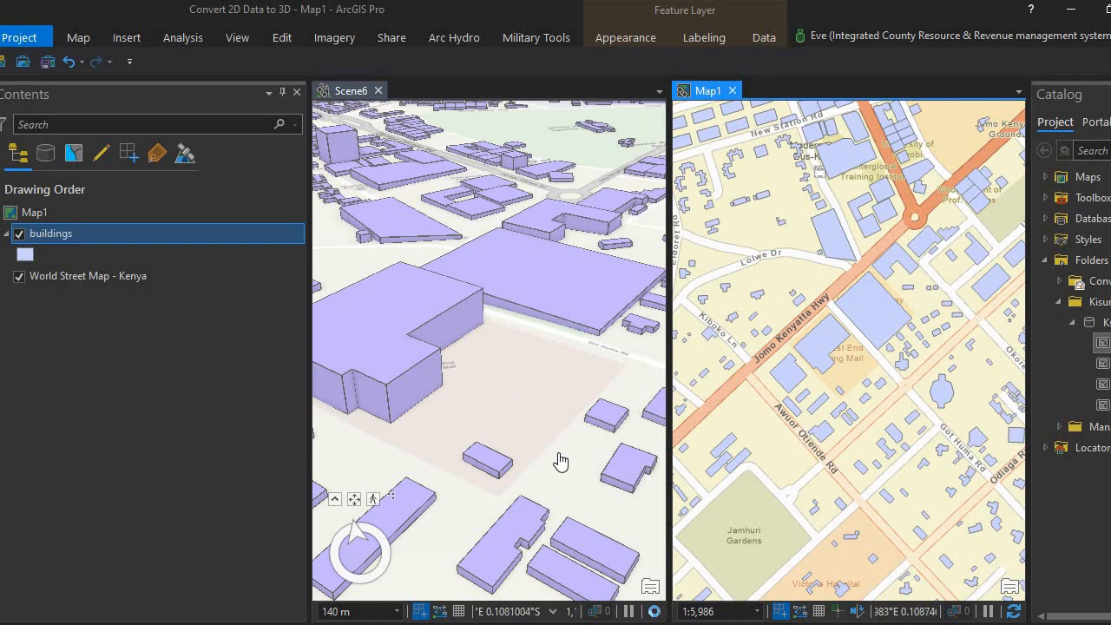
mouse_move(531, 457)
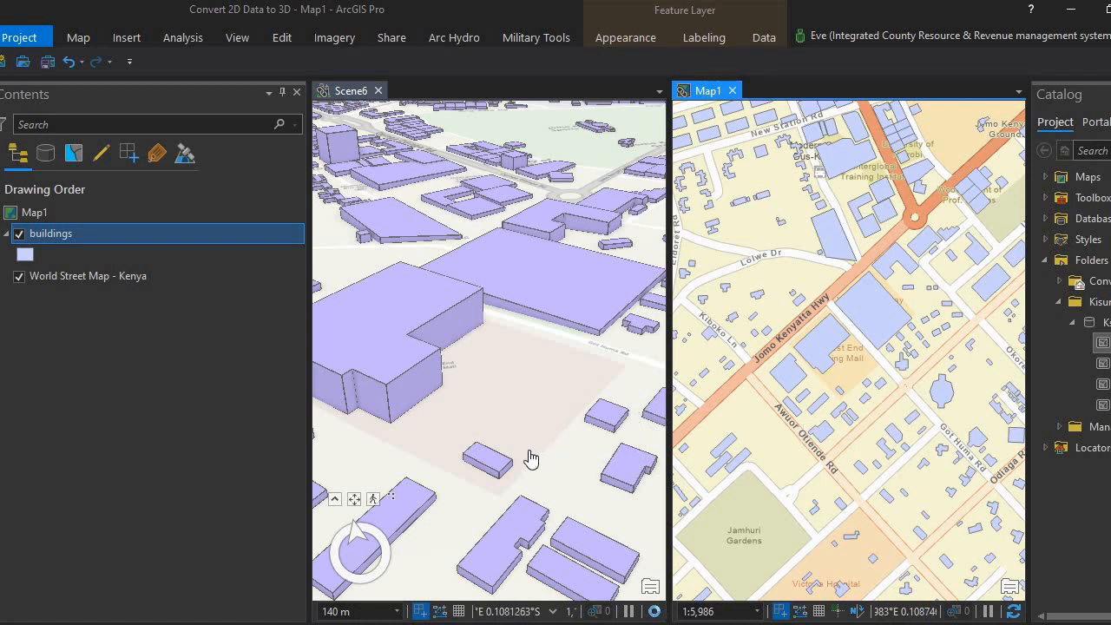